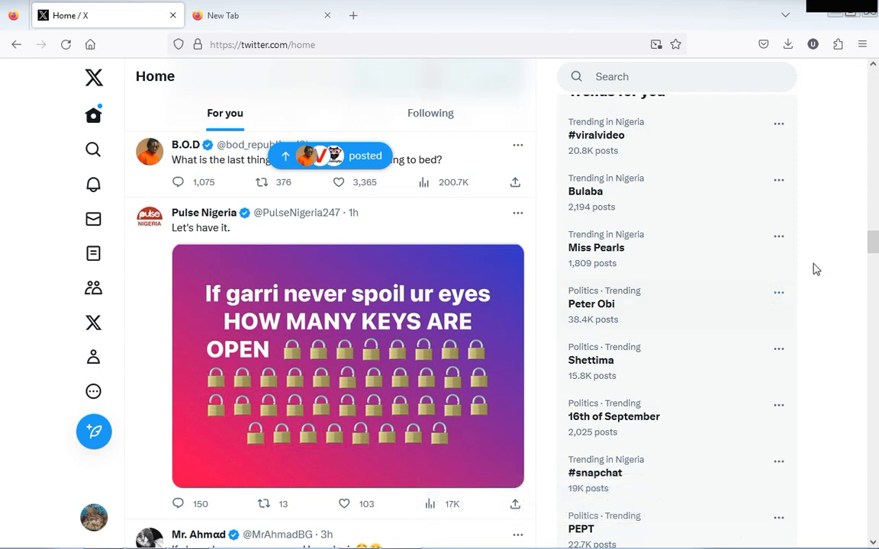
mouse_move(824, 261)
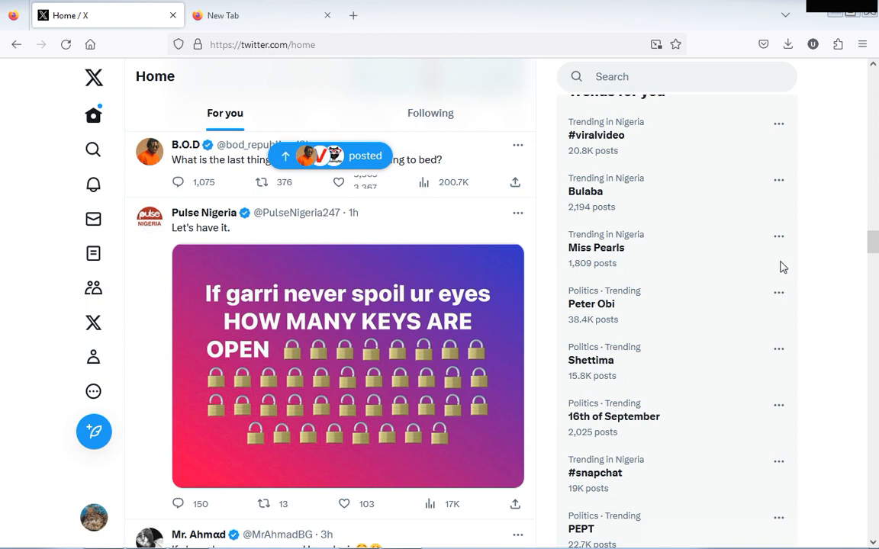
Step: Scroll down through the X page before heading to the navigation menu
left_click(345, 181)
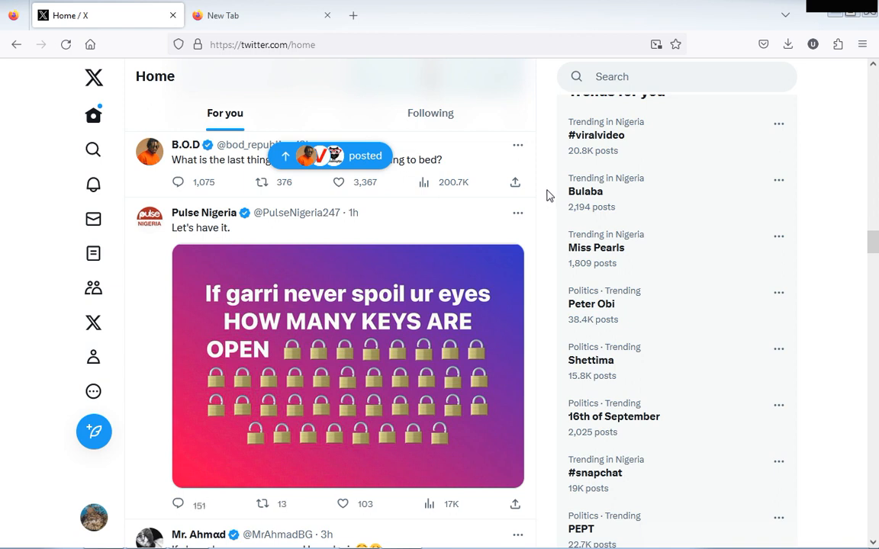
mouse_move(537, 211)
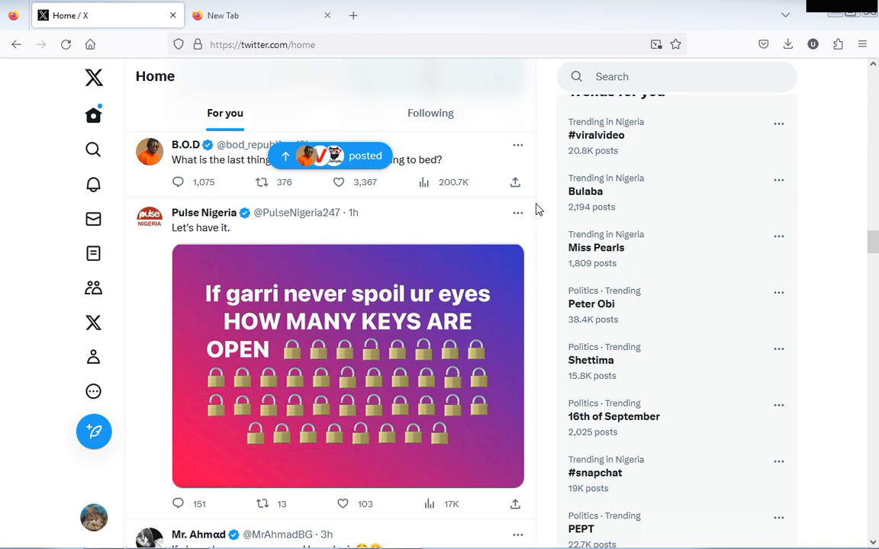
scroll("down", 3)
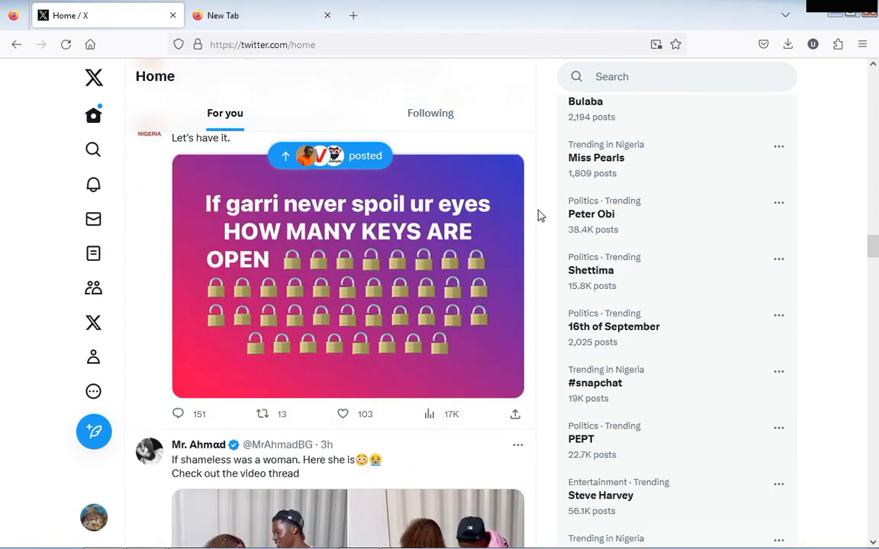
scroll("down", 3)
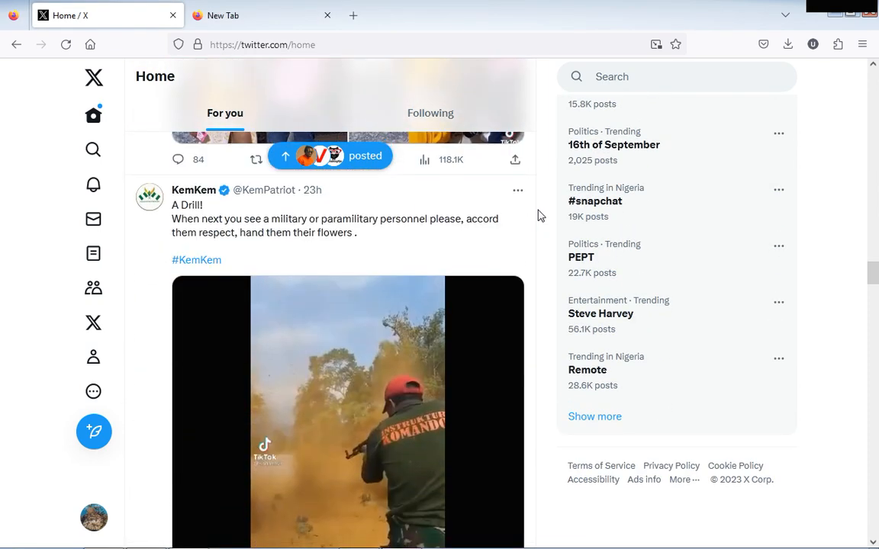
scroll("down", 3)
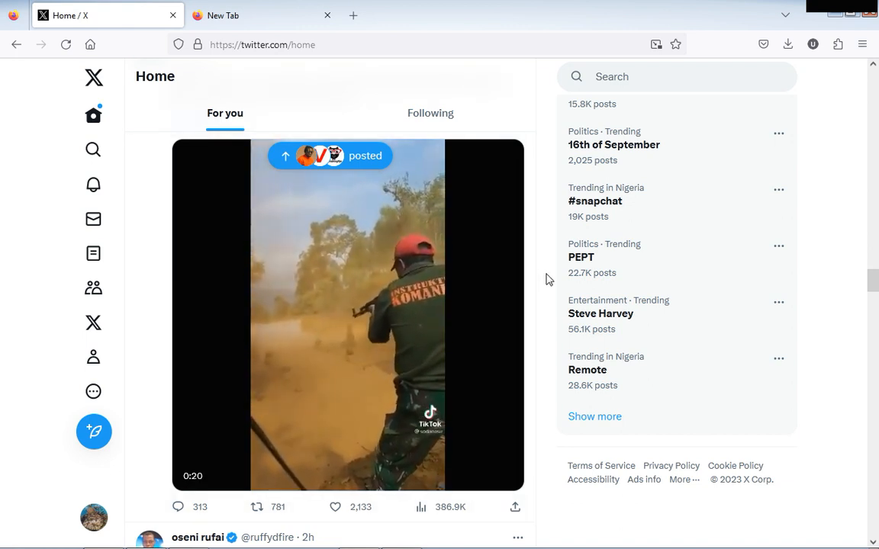
scroll("down", 3)
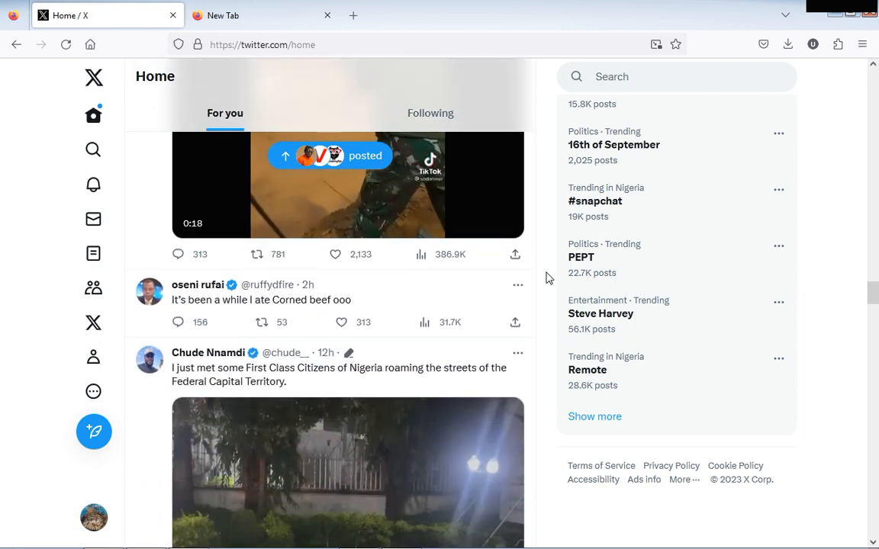
scroll("down", 3)
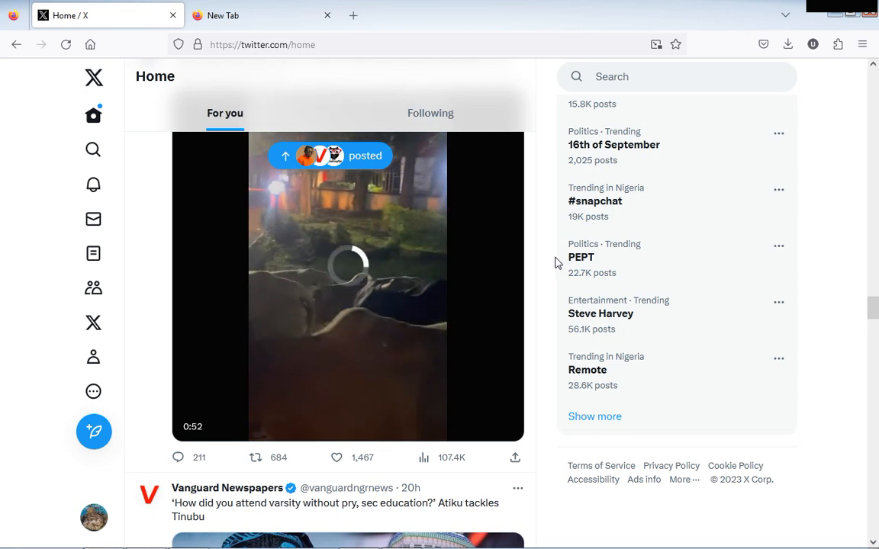
scroll("down", 3)
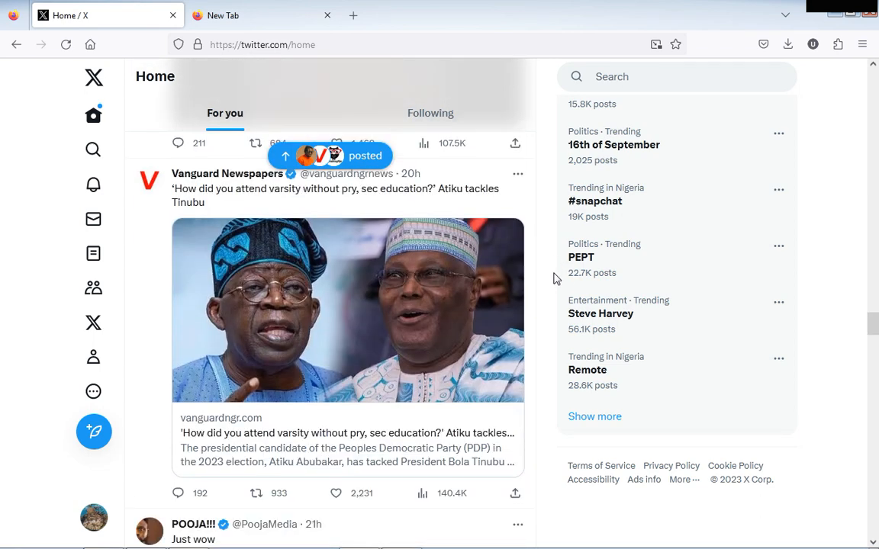
scroll("down", 3)
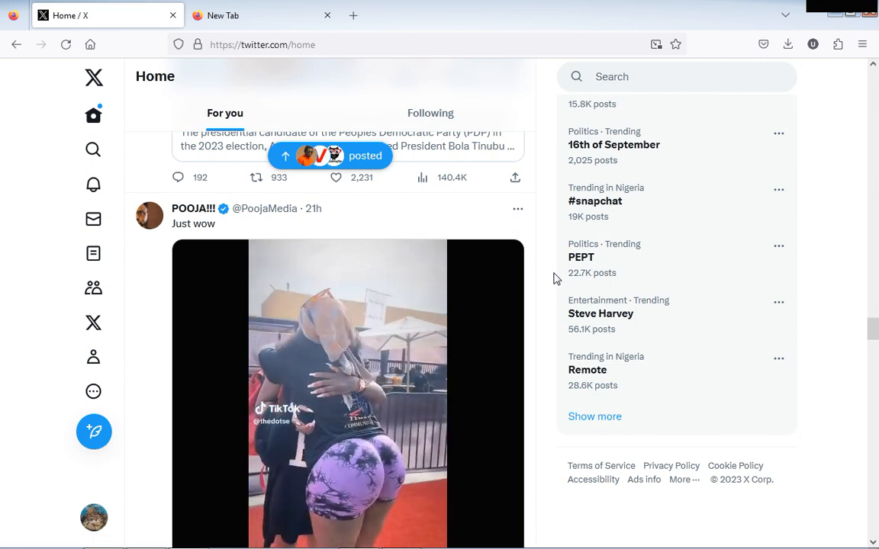
scroll("down", 3)
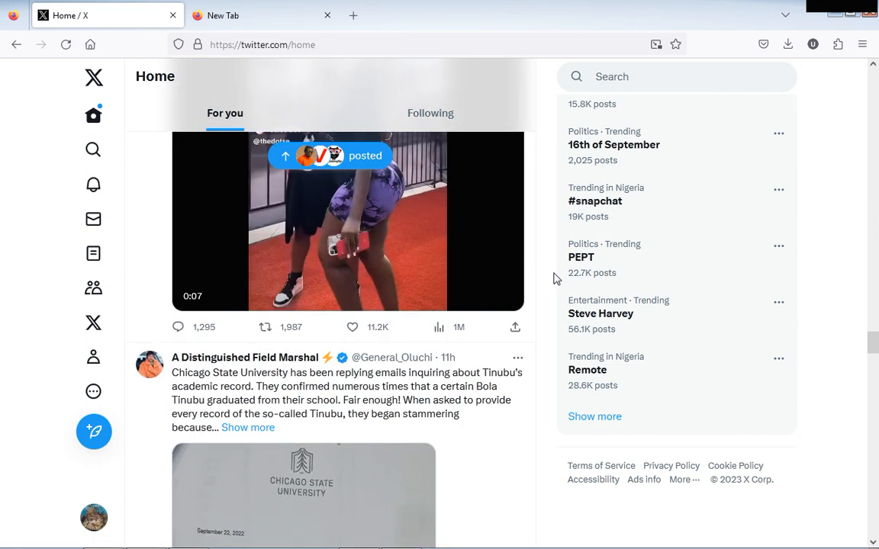
scroll("down", 3)
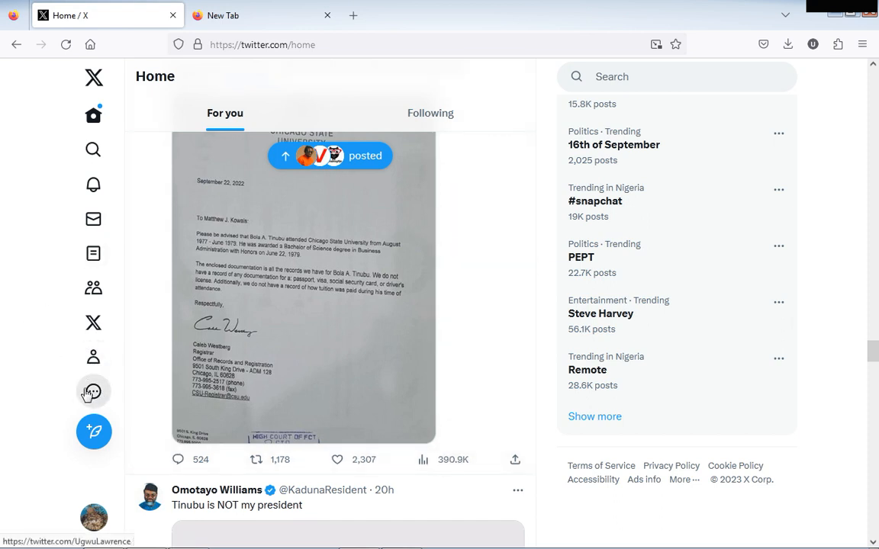
mouse_move(93, 392)
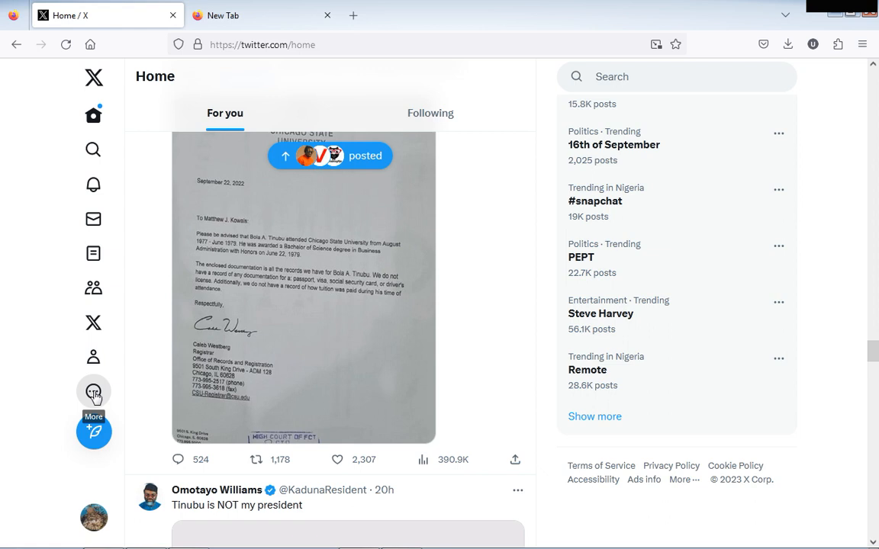
Step: From More in the sidebar, expand Settings and Support and choose Settings and privacy
left_click(93, 392)
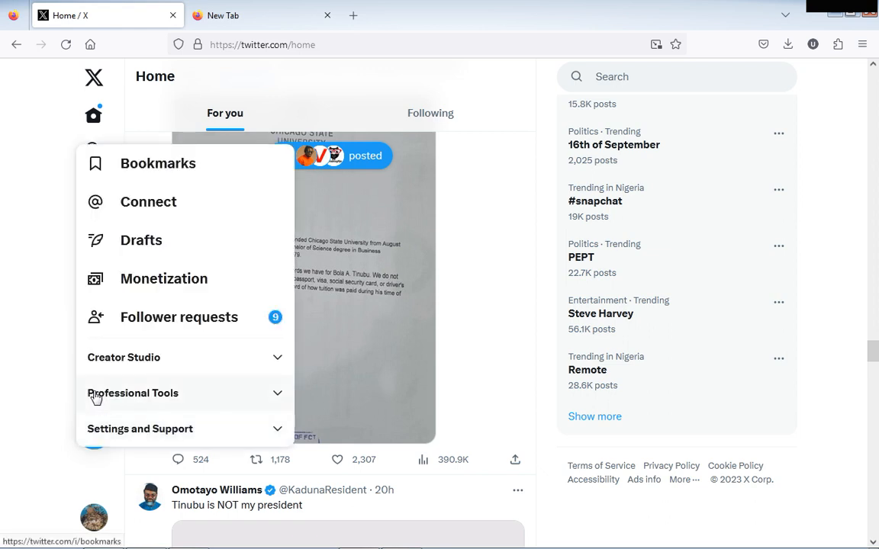
mouse_move(125, 434)
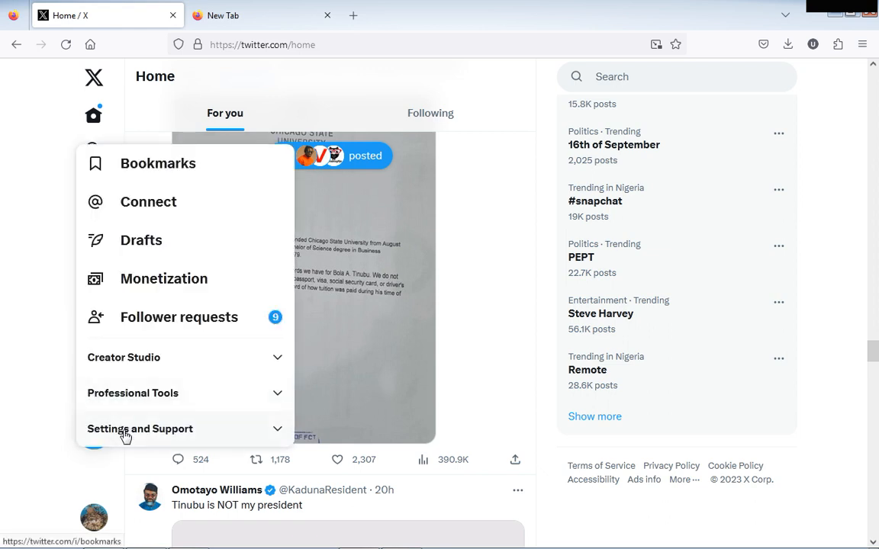
left_click(140, 429)
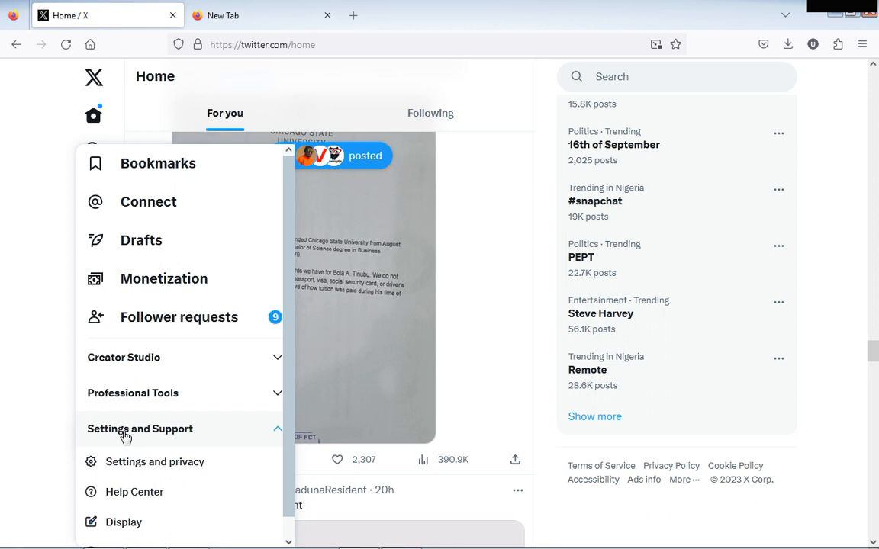
mouse_move(134, 448)
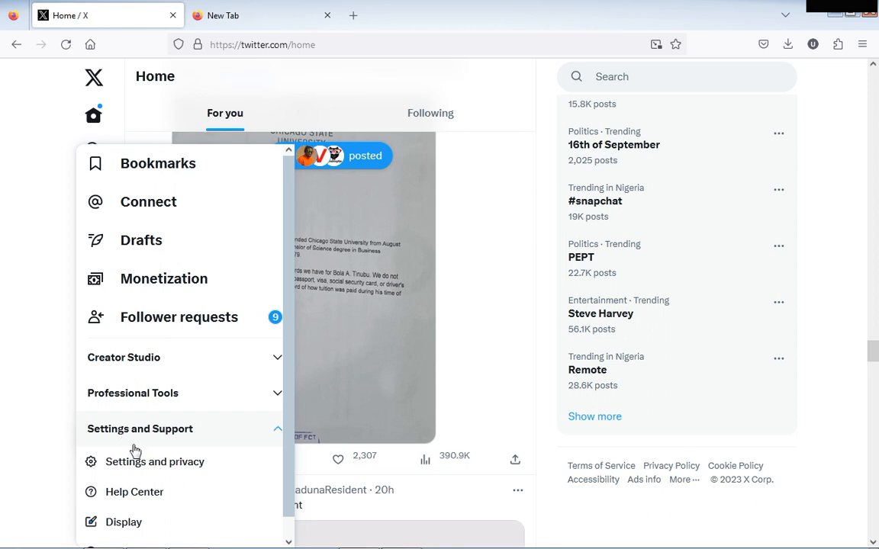
left_click(156, 460)
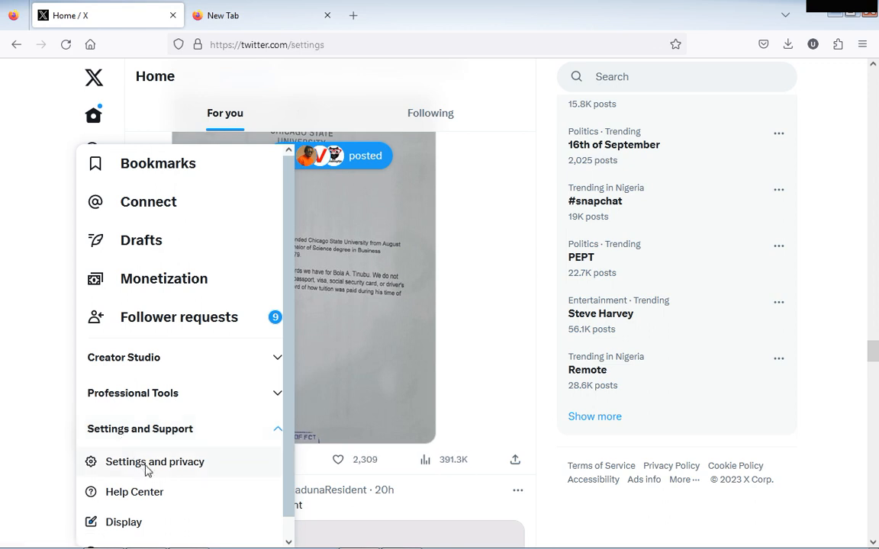
Step: Go to the Accessibility, display, and languages section of Settings
left_click(154, 461)
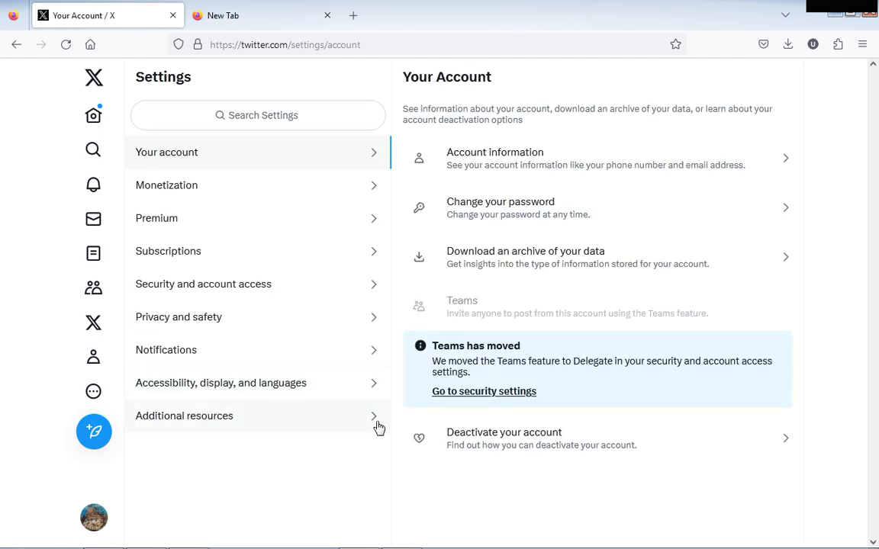
mouse_move(345, 439)
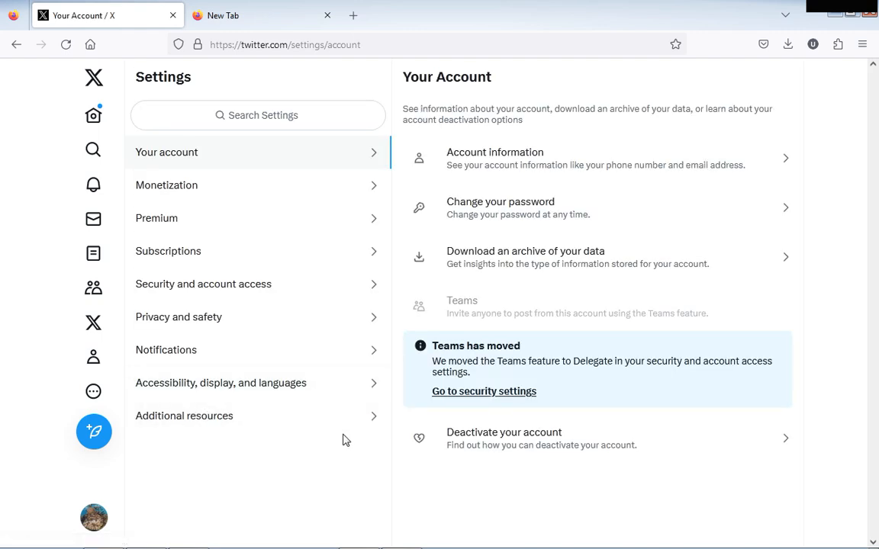
mouse_move(221, 382)
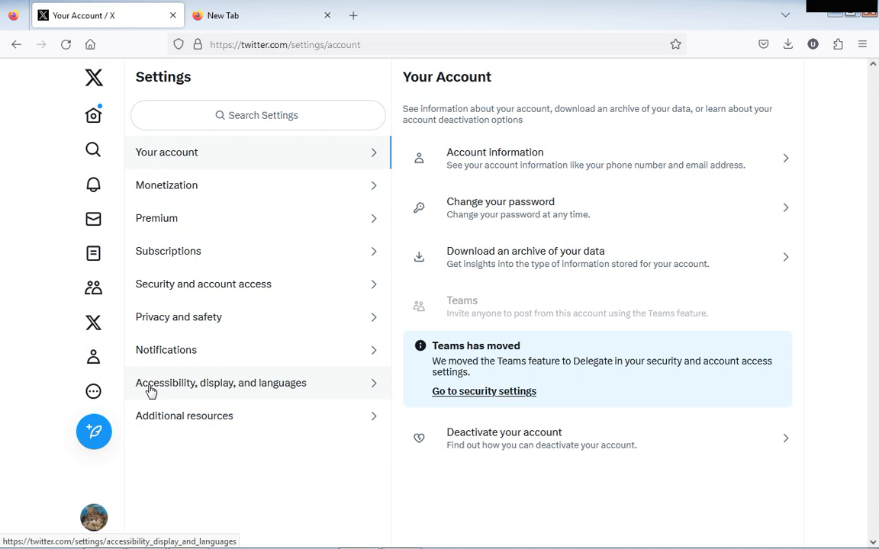
mouse_move(246, 389)
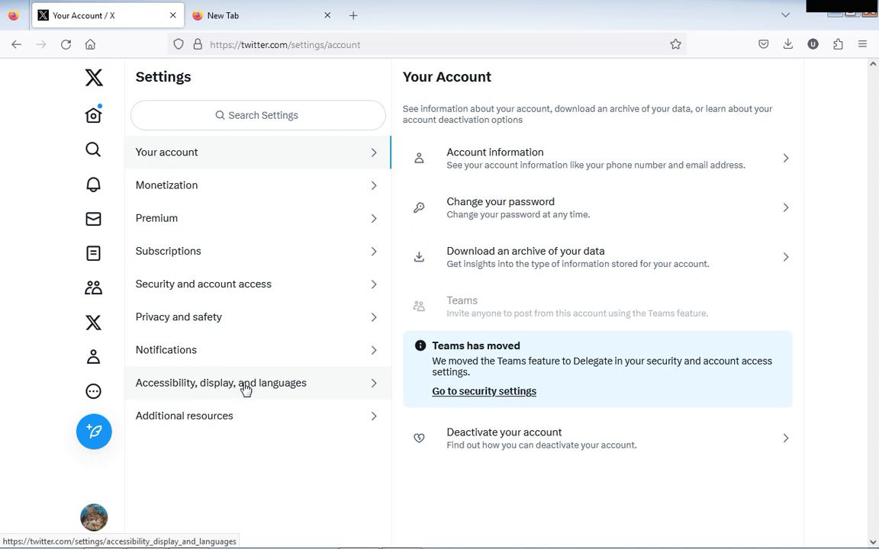
left_click(220, 381)
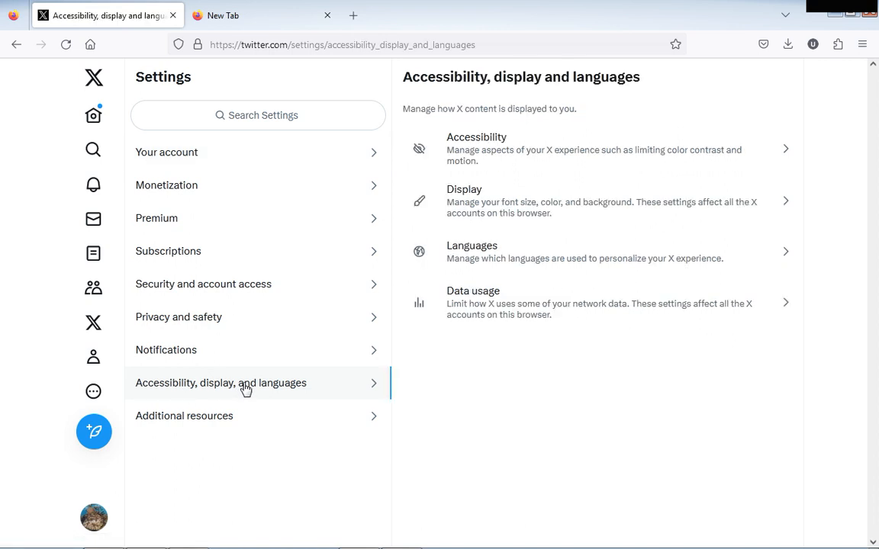
mouse_move(504, 308)
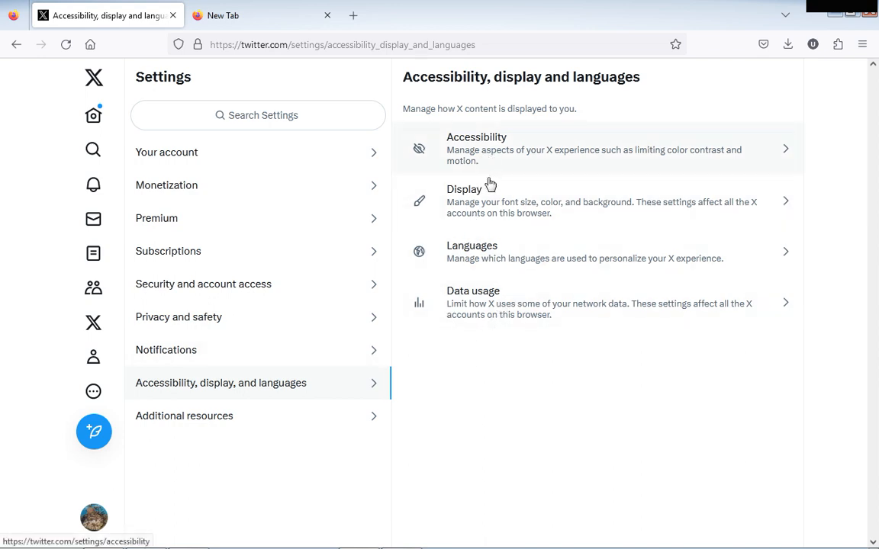
mouse_move(503, 312)
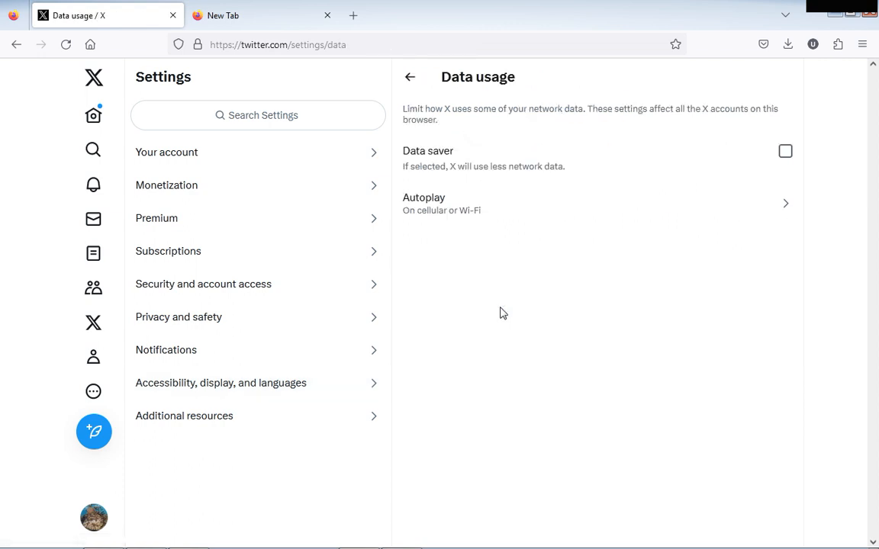
mouse_move(451, 220)
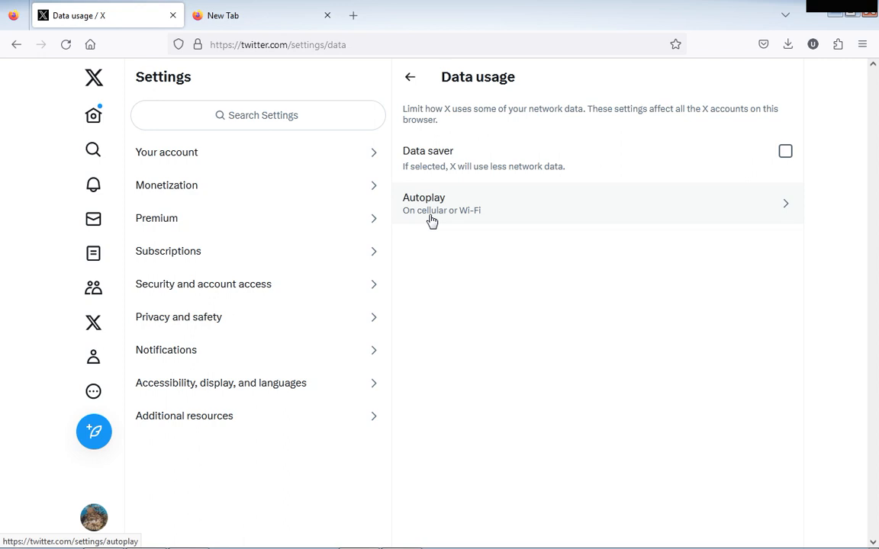
mouse_move(435, 217)
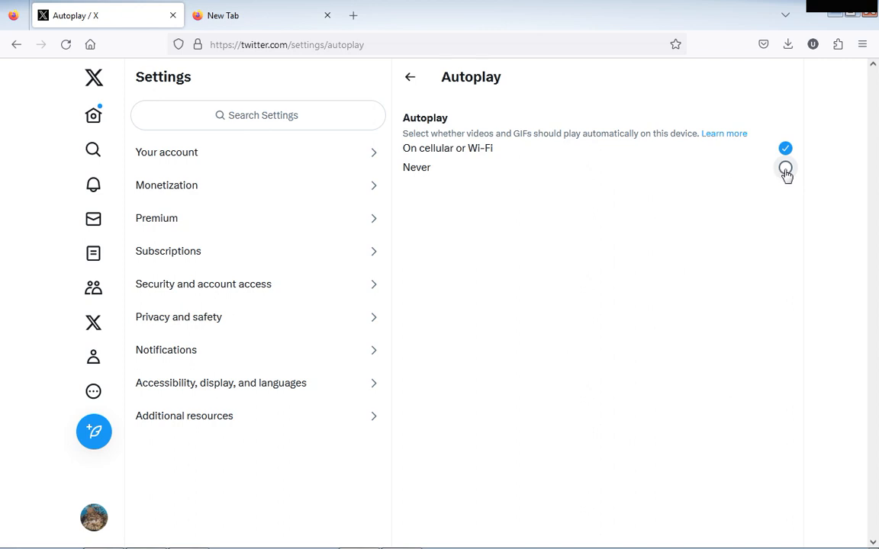
Step: Set video Autoplay to Never on the Data usage Autoplay page
left_click(784, 166)
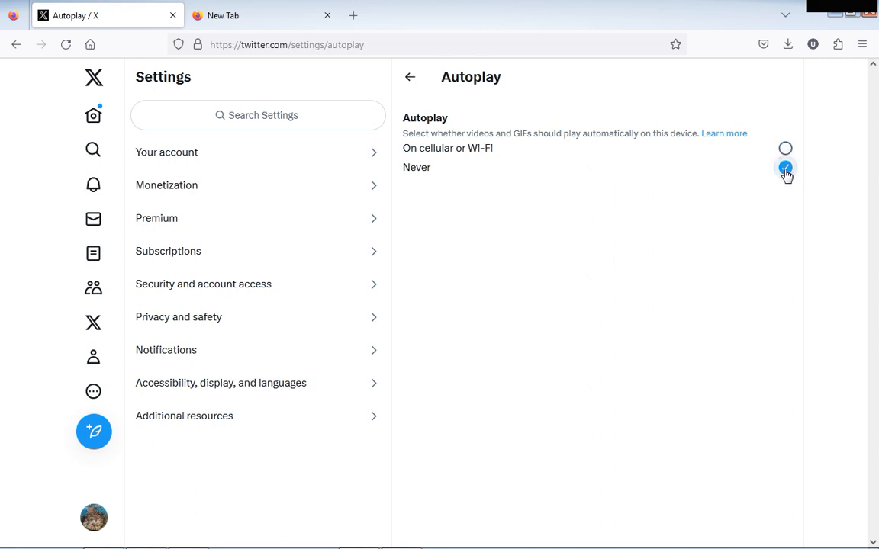
mouse_move(409, 76)
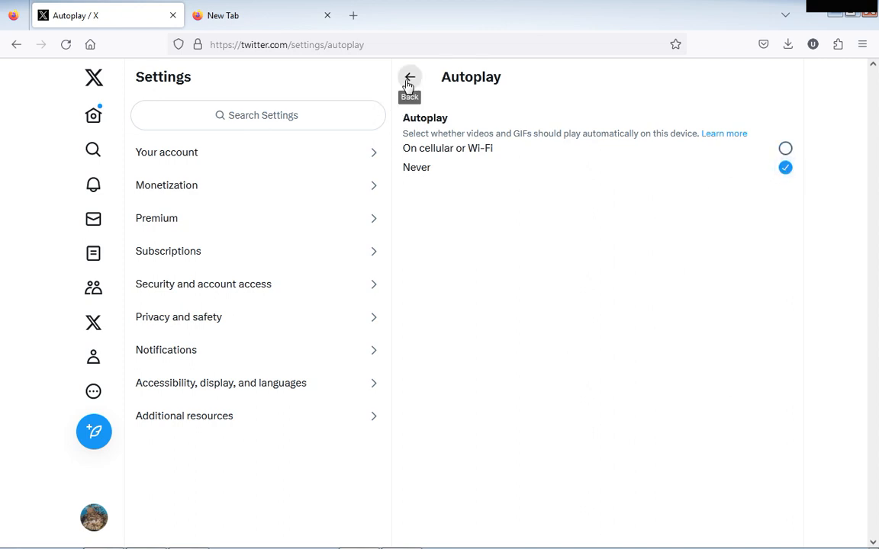
Step: Back on the Data usage page, tick the Data saver checkbox
left_click(409, 79)
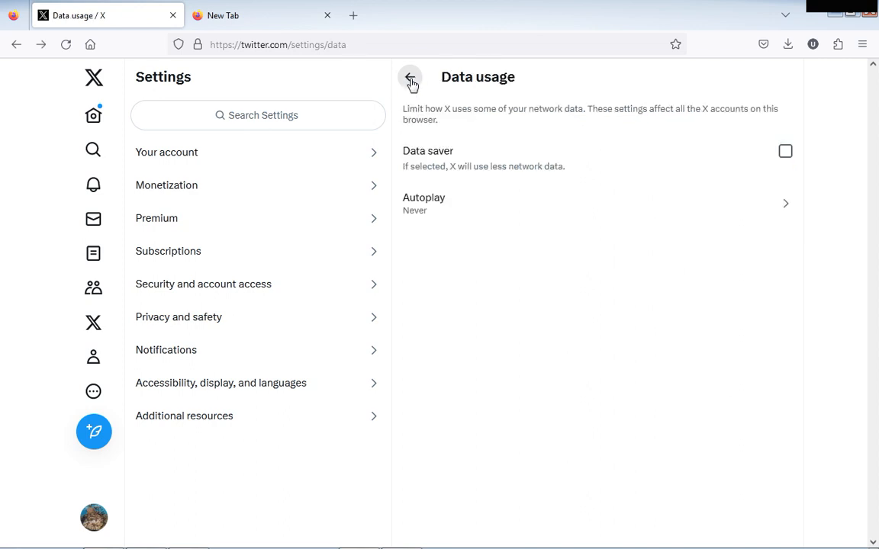
mouse_move(424, 205)
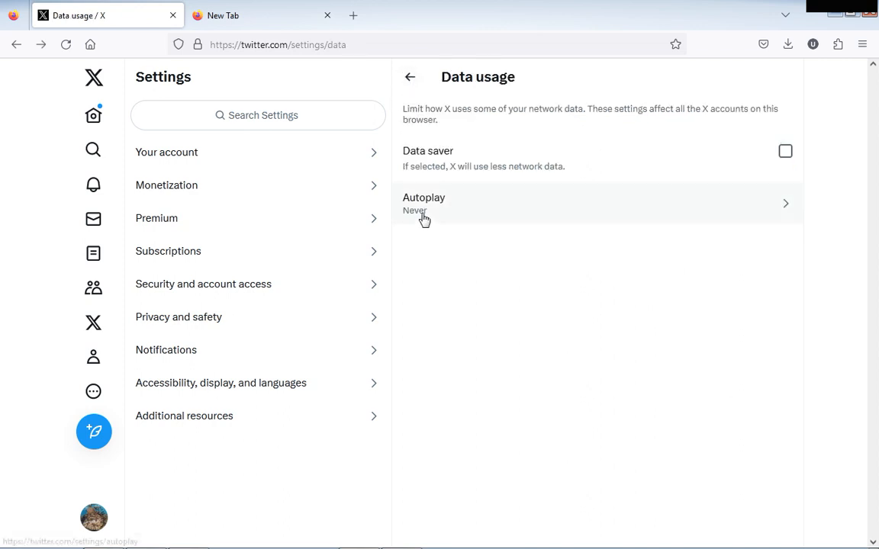
mouse_move(516, 233)
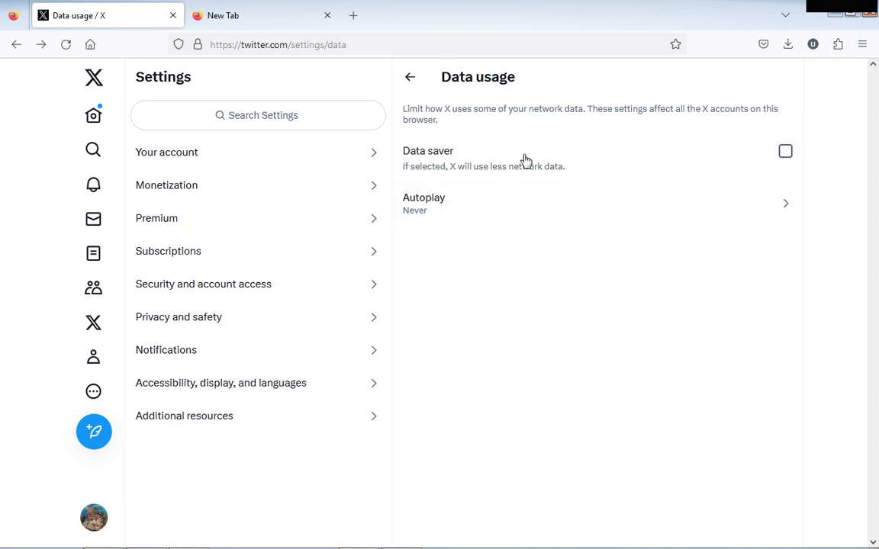
mouse_move(786, 152)
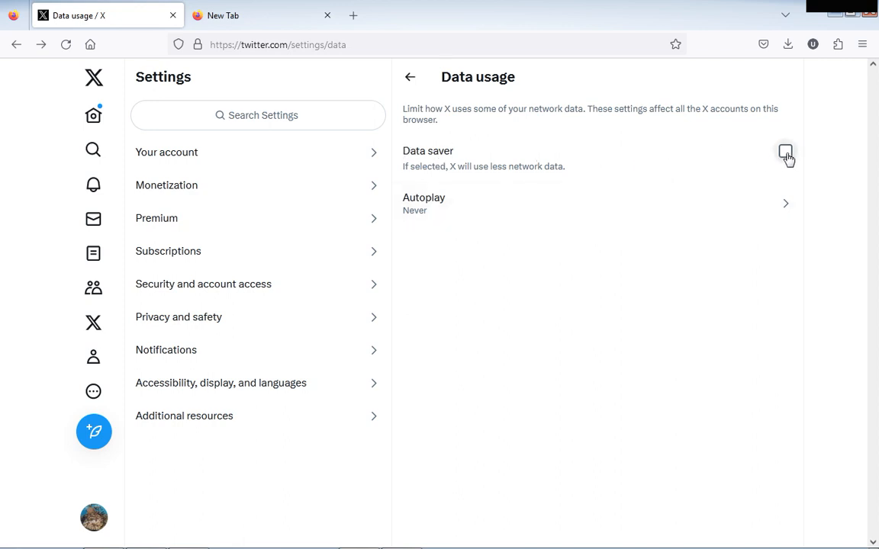
left_click(784, 153)
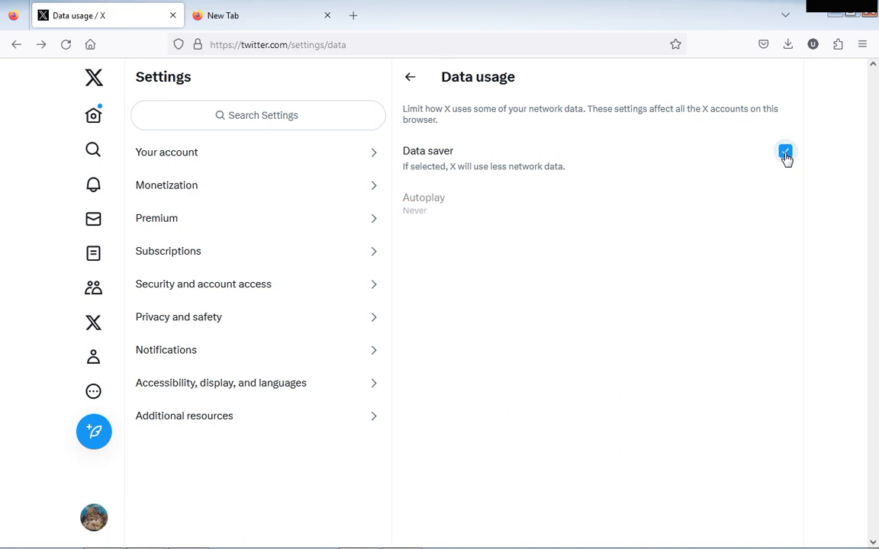
left_click(784, 151)
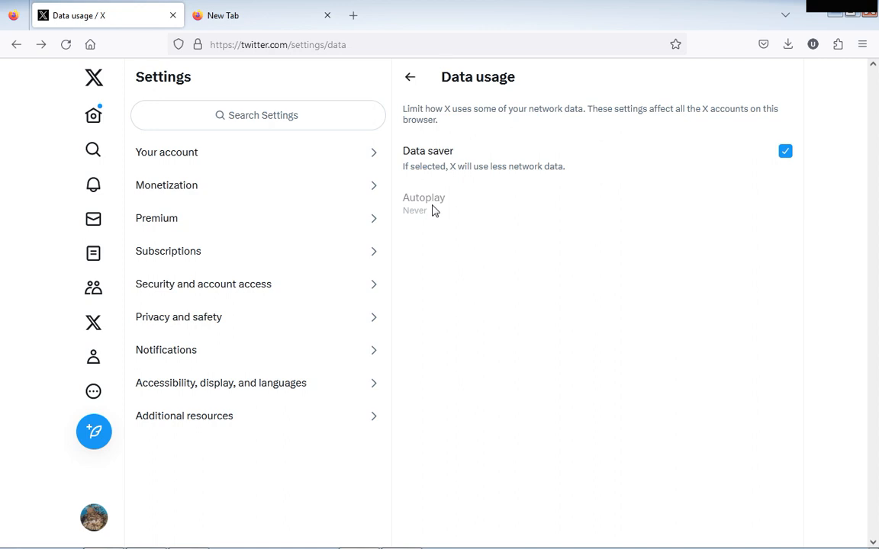
mouse_move(433, 204)
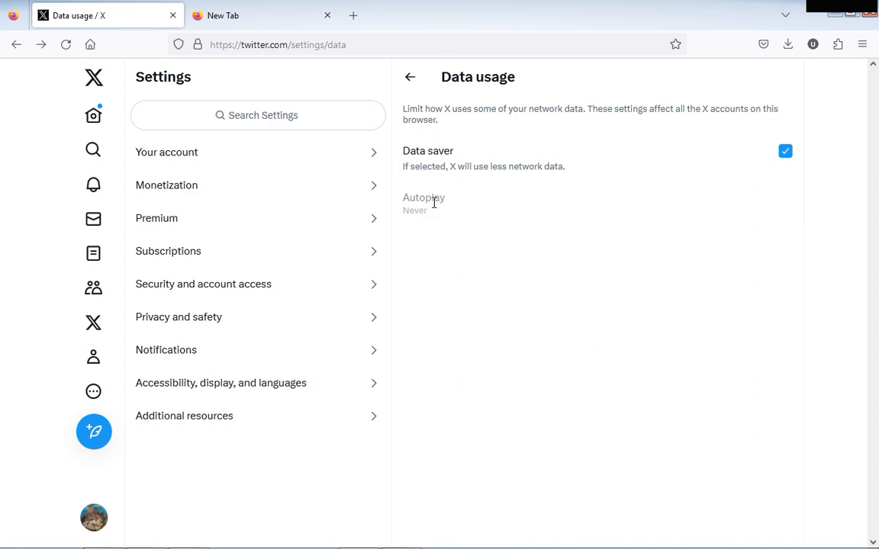
mouse_move(93, 114)
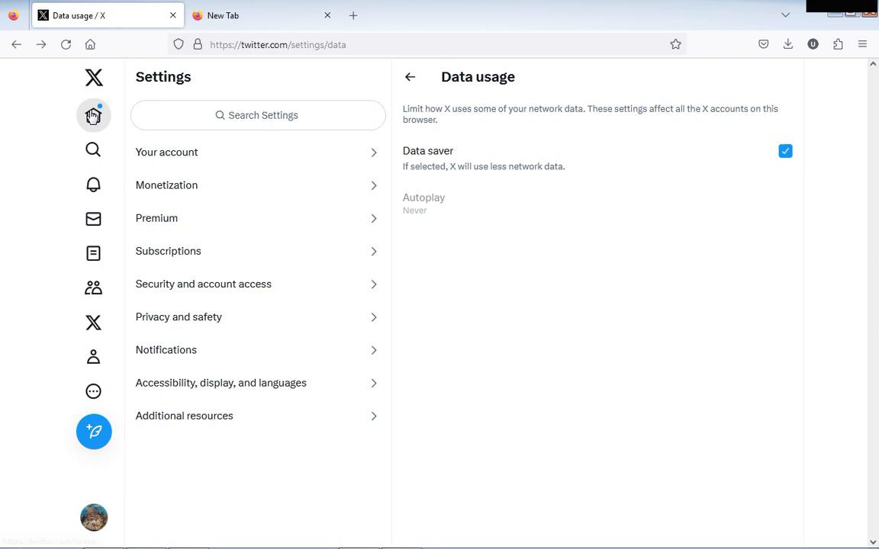
Step: Go to the Home feed and scroll through posts showing blurred Load image prompts
left_click(93, 115)
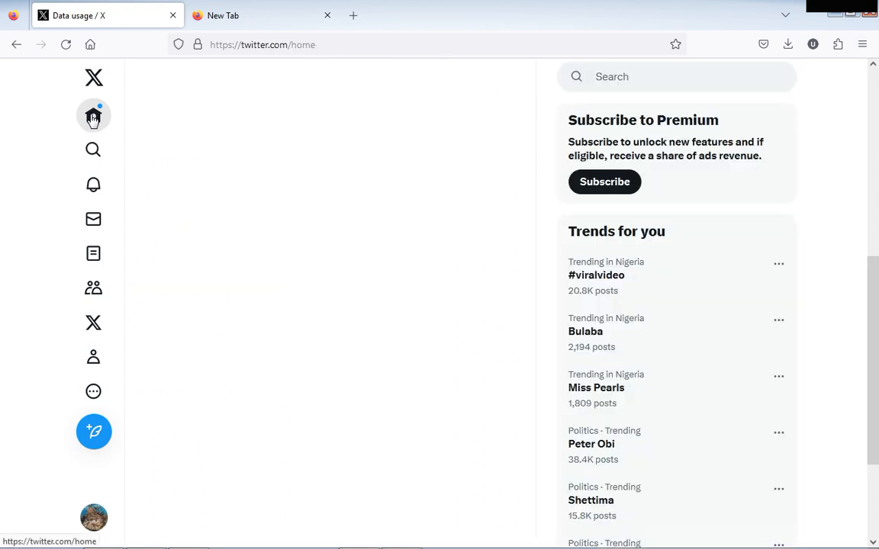
left_click(93, 116)
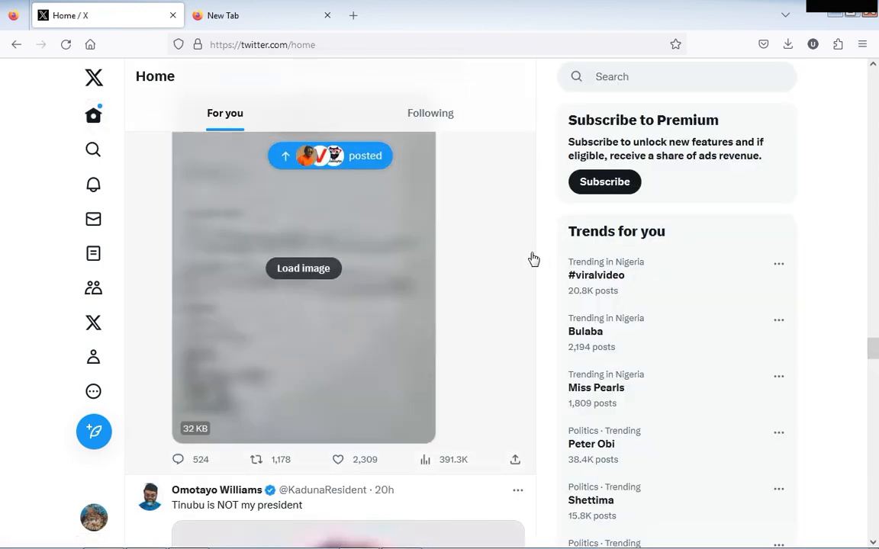
scroll("down", 3)
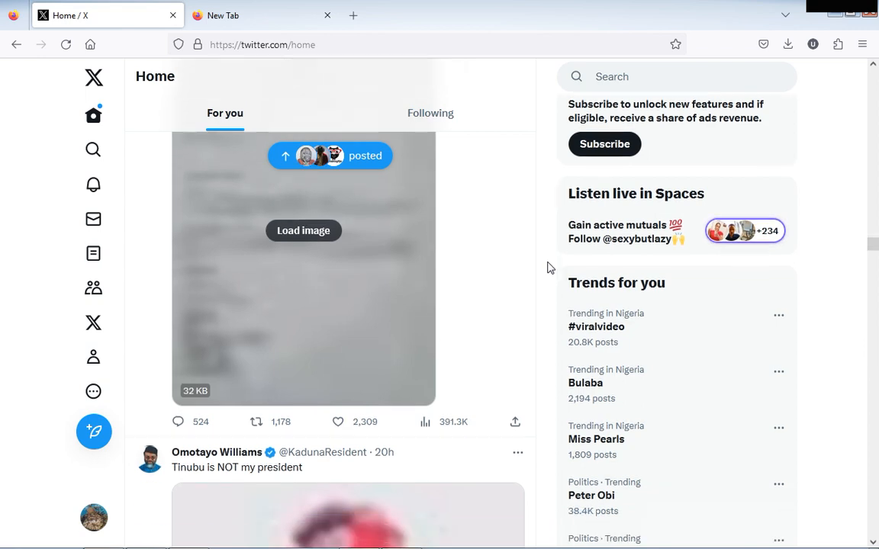
scroll("down", 3)
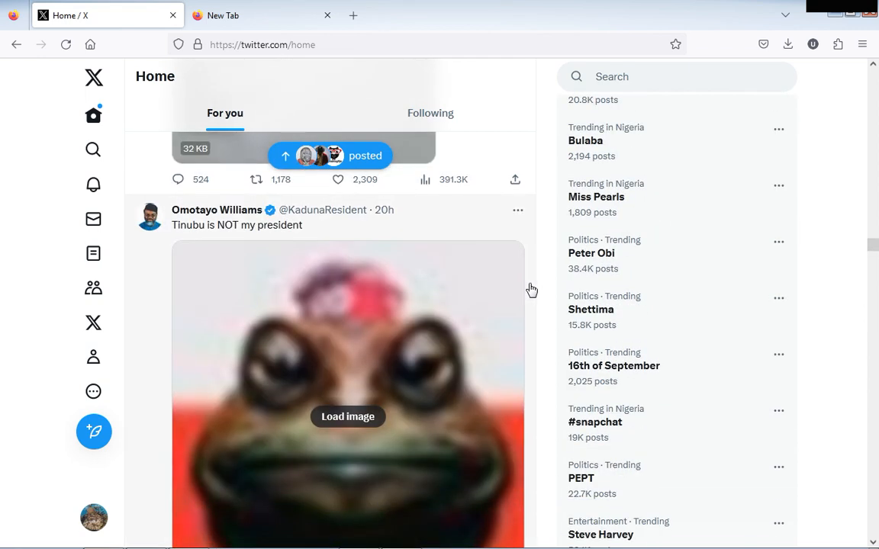
scroll("down", 3)
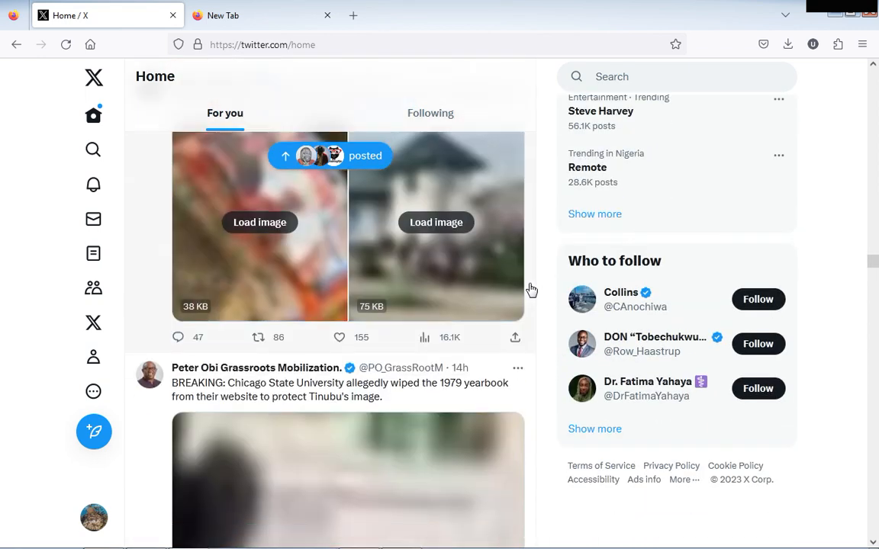
mouse_move(460, 323)
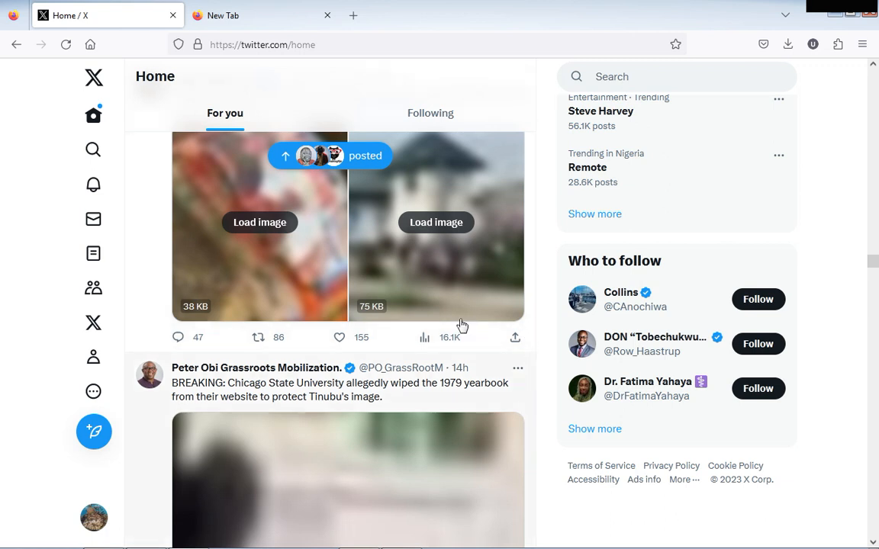
mouse_move(93, 114)
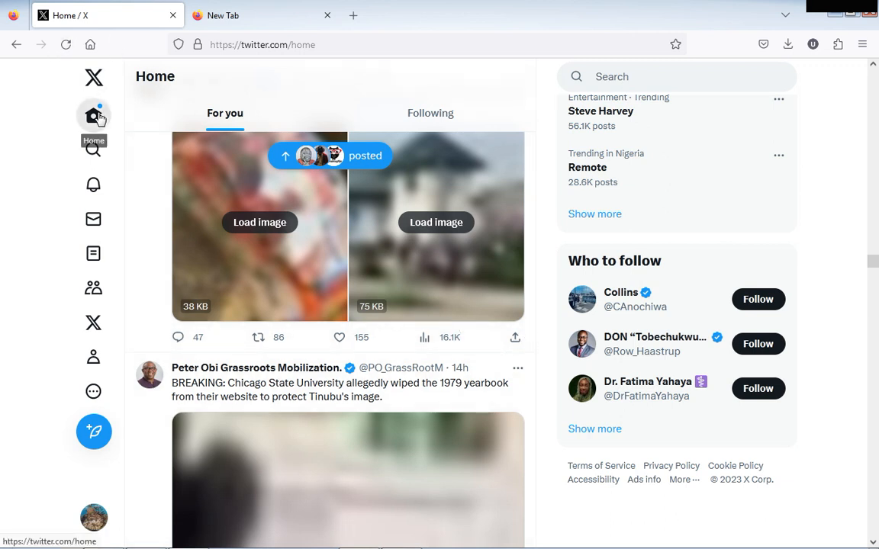
Step: Jump back to the top of the feed and keep scrolling to confirm images don't auto-load
left_click(93, 116)
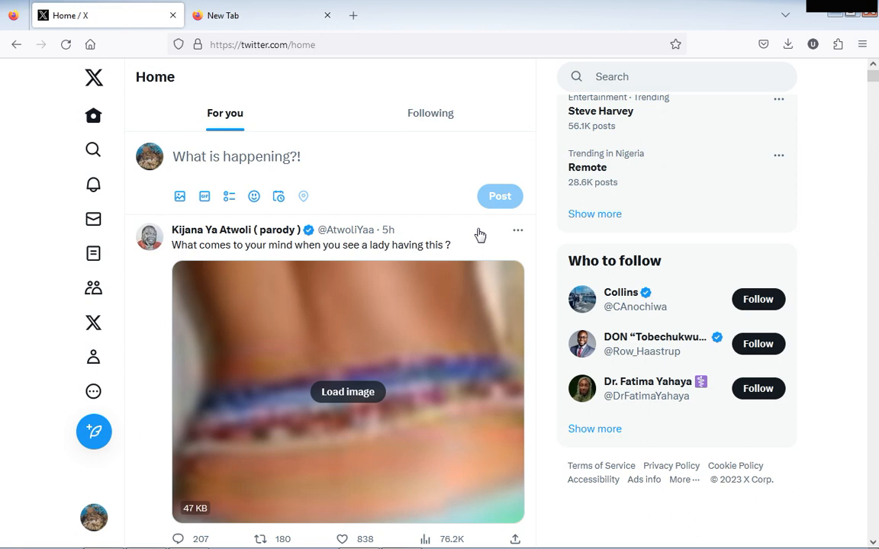
mouse_move(542, 242)
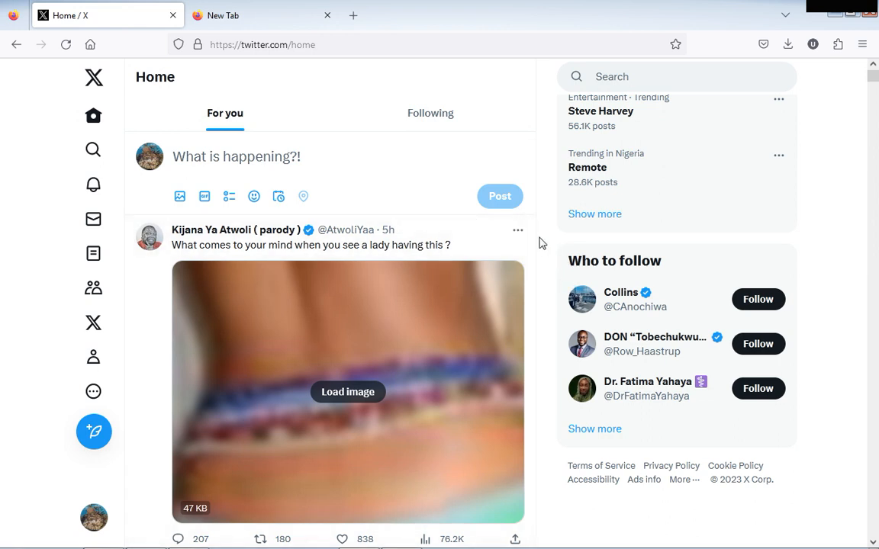
scroll("down", 3)
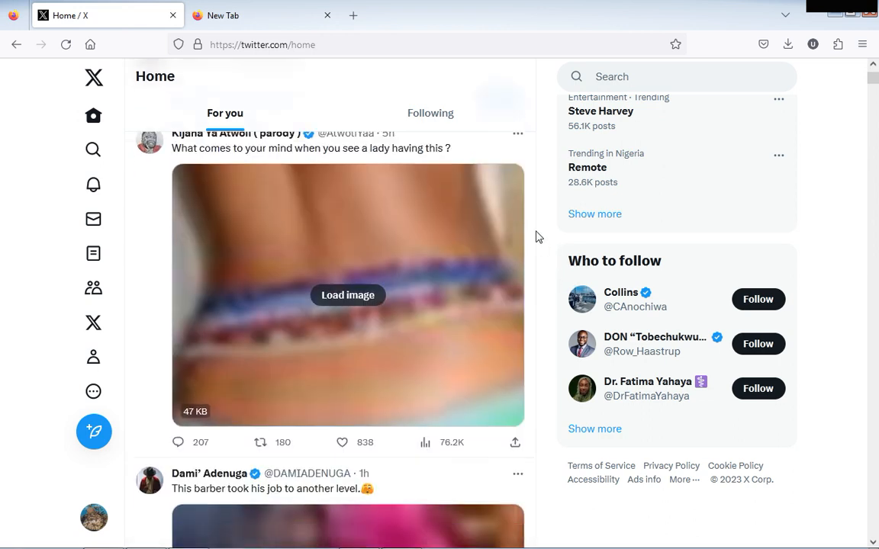
scroll("down", 3)
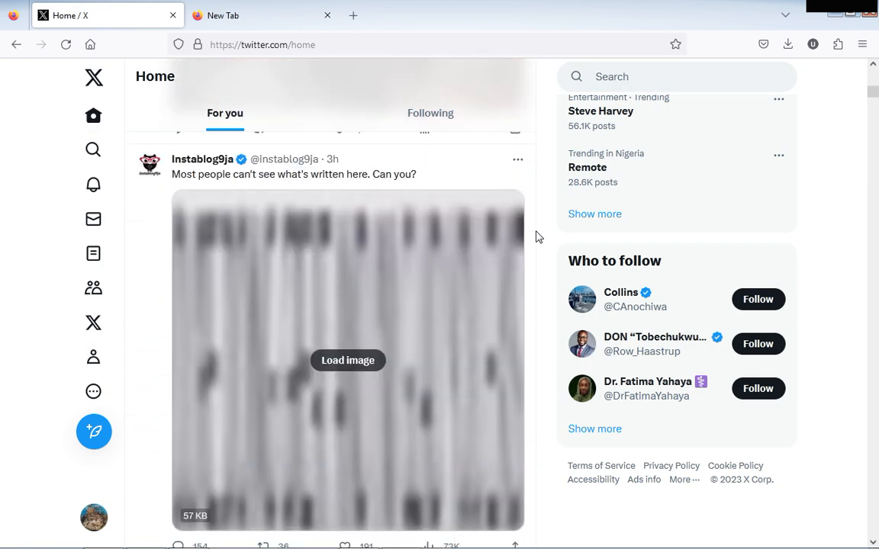
scroll("down", 3)
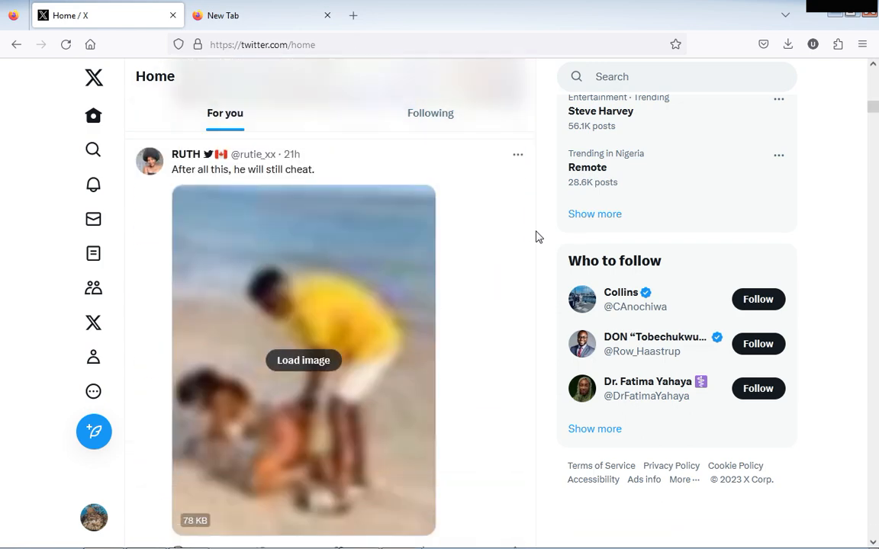
scroll("down", 3)
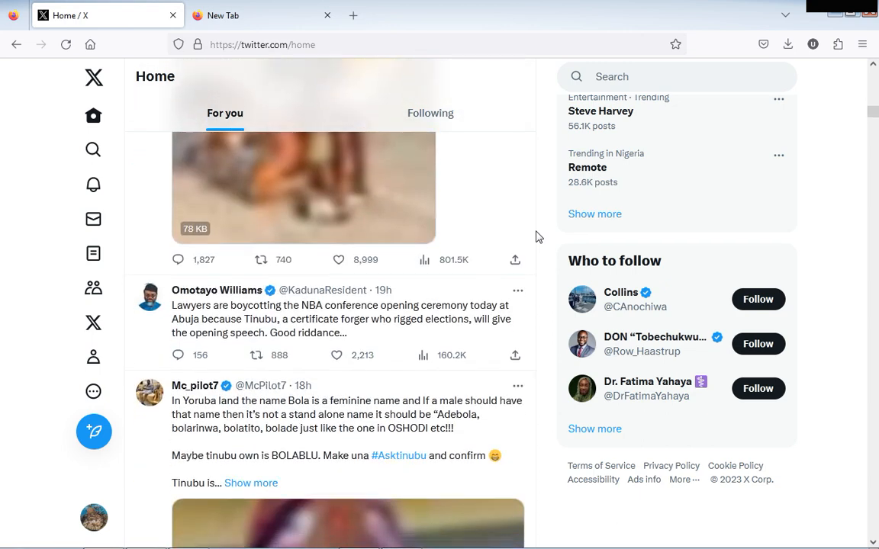
scroll("down", 3)
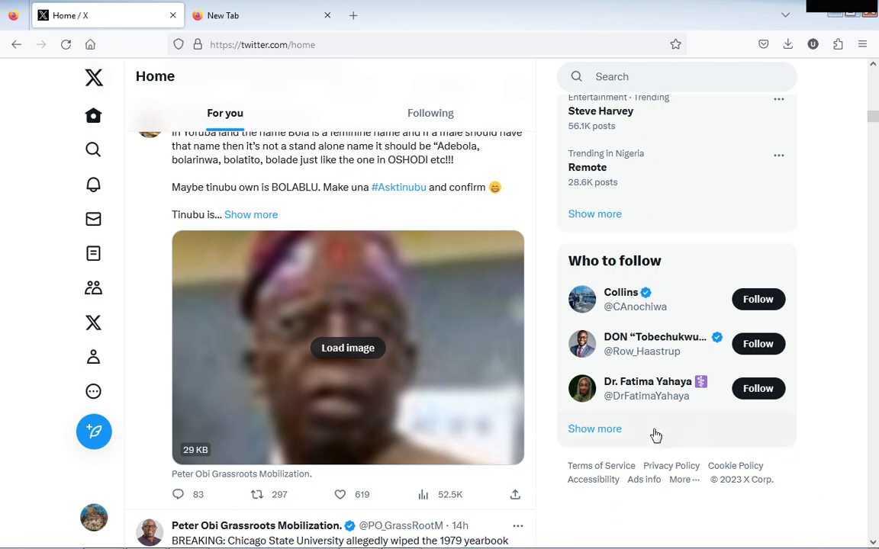
mouse_move(833, 539)
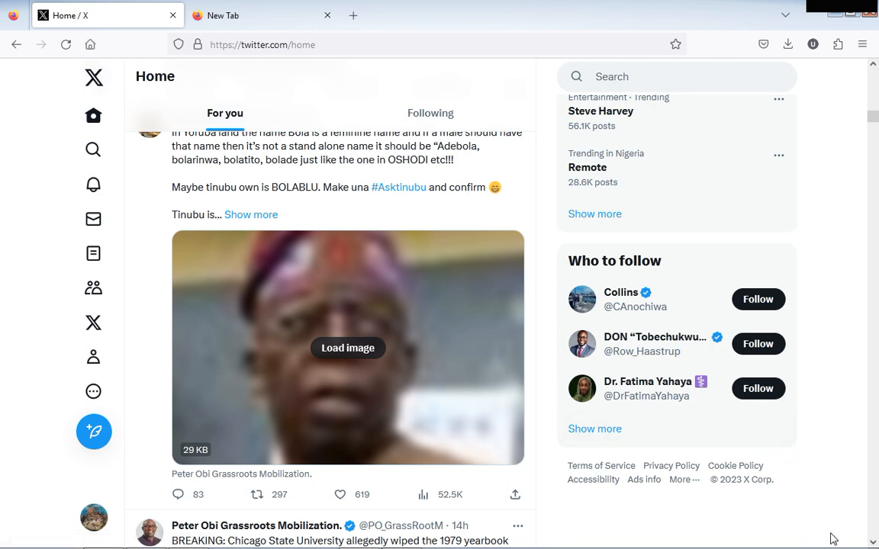